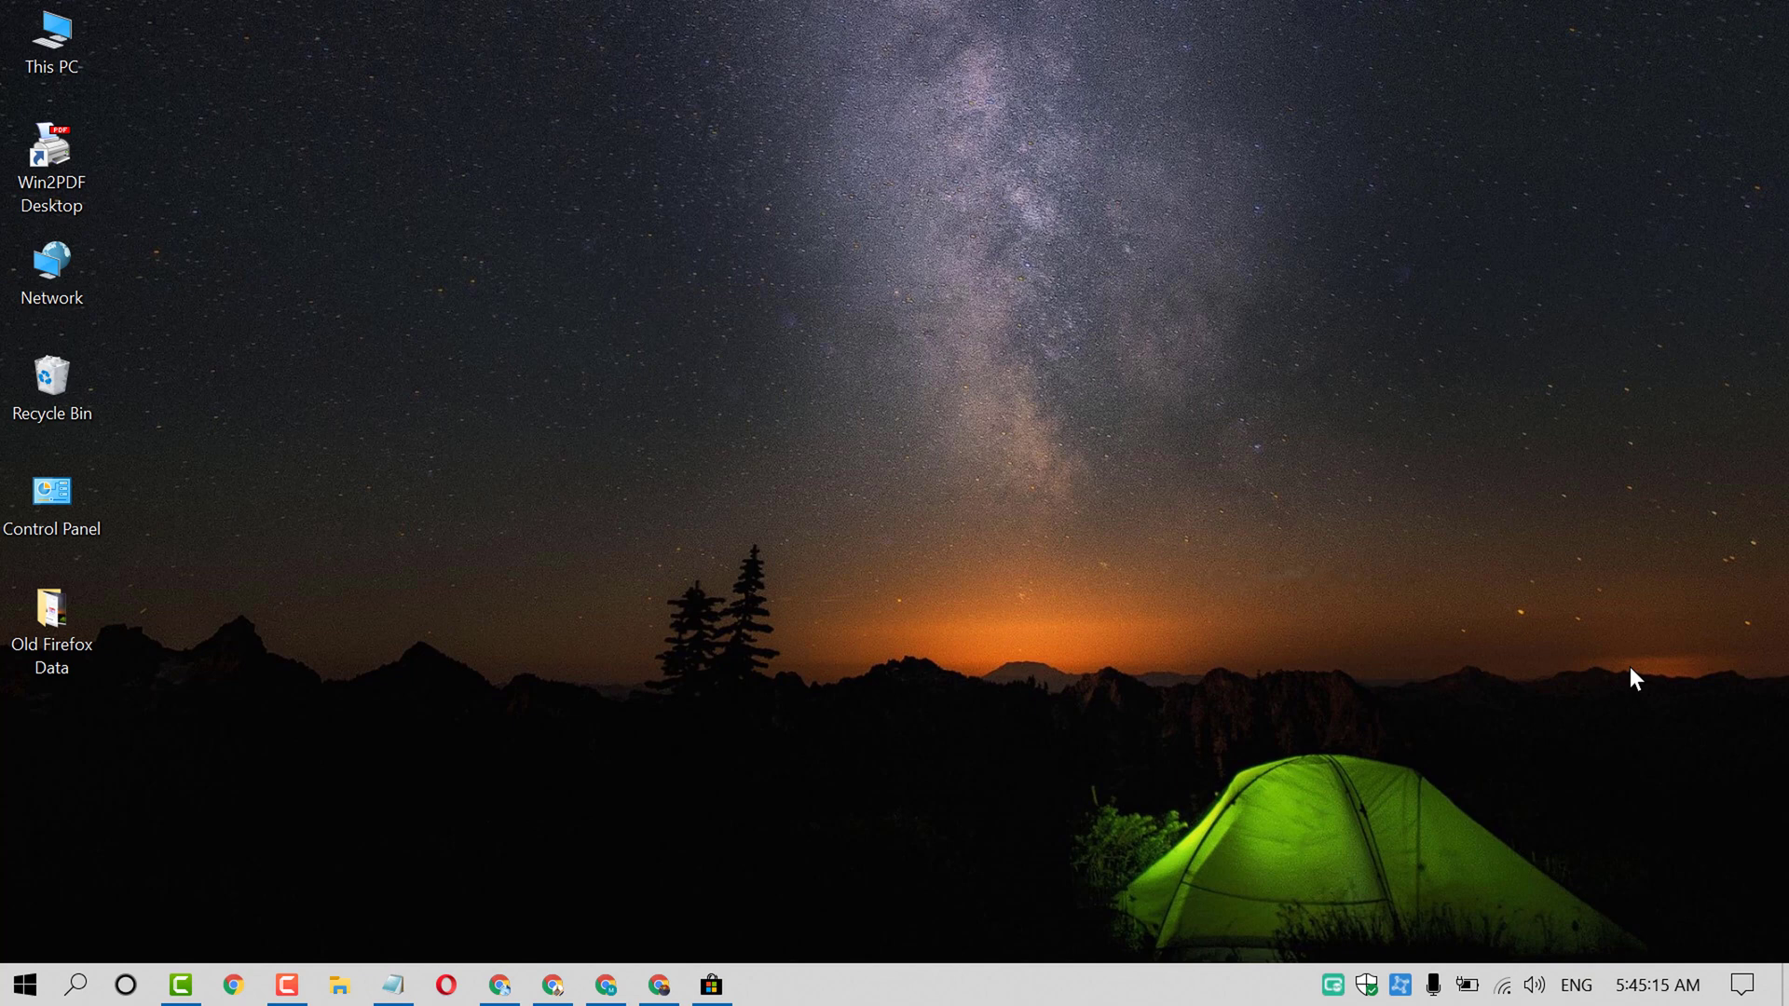
{"action": "mouse_move", "coordinate": [1599, 633]}
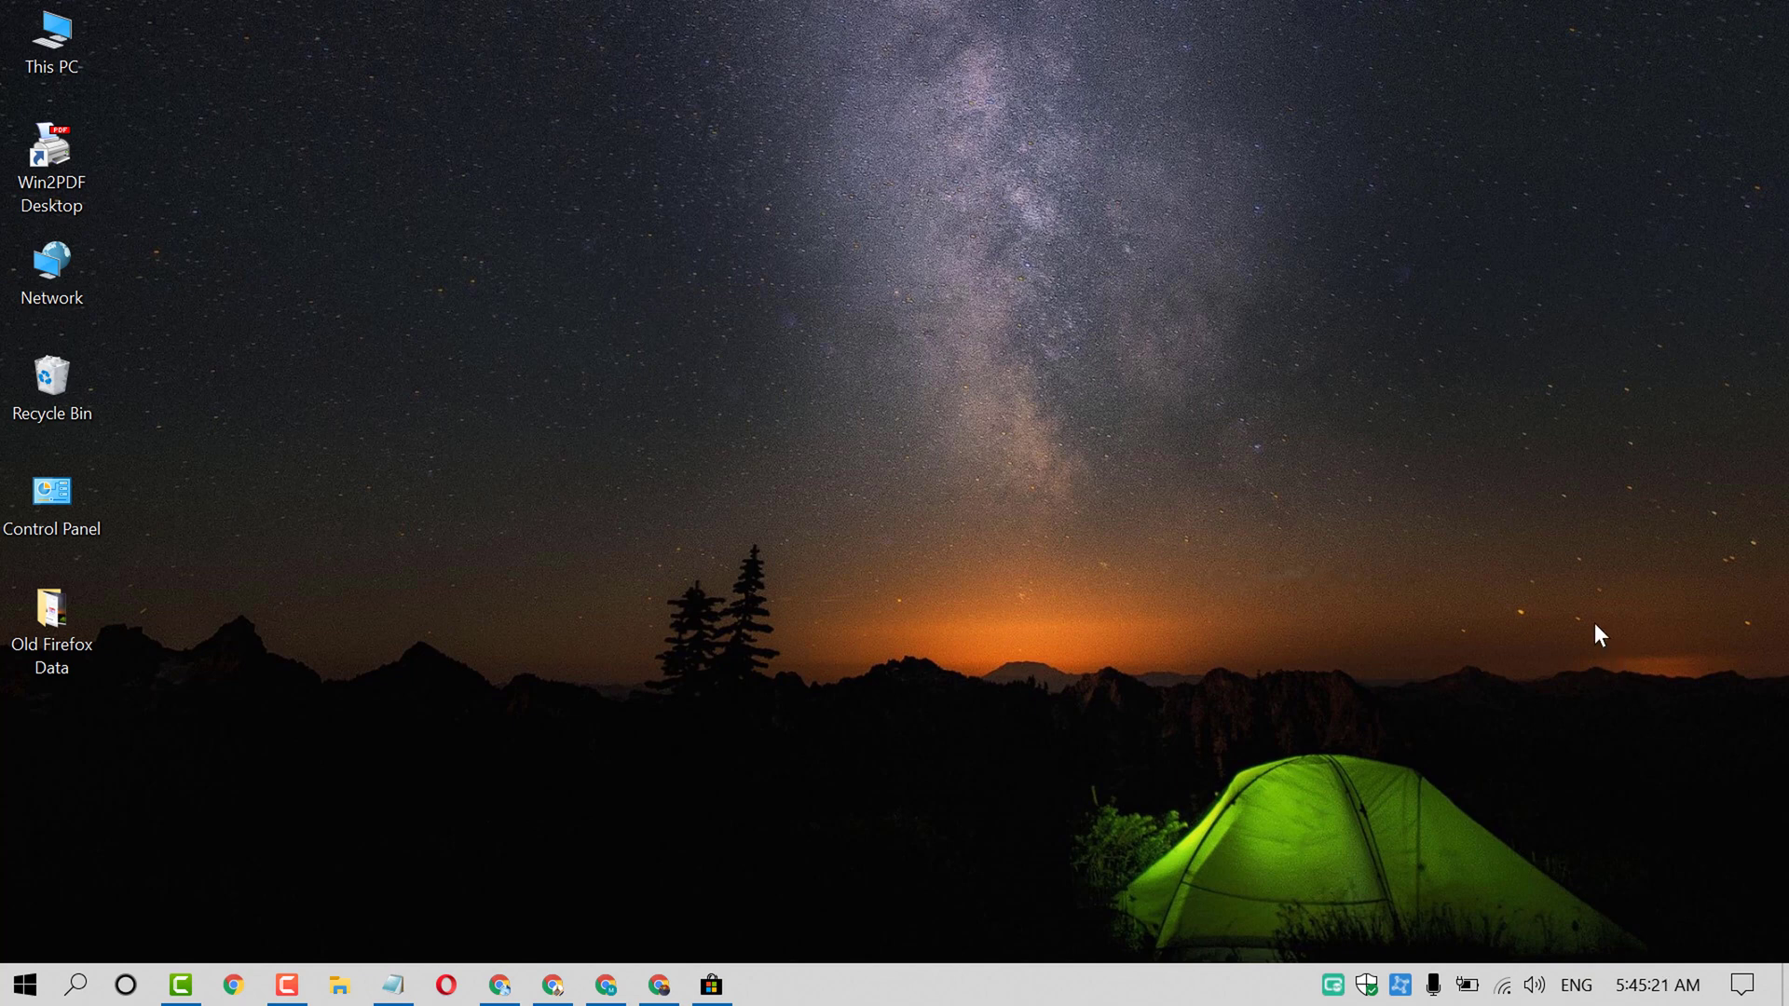
{"action": "mouse_move", "coordinate": [1194, 389]}
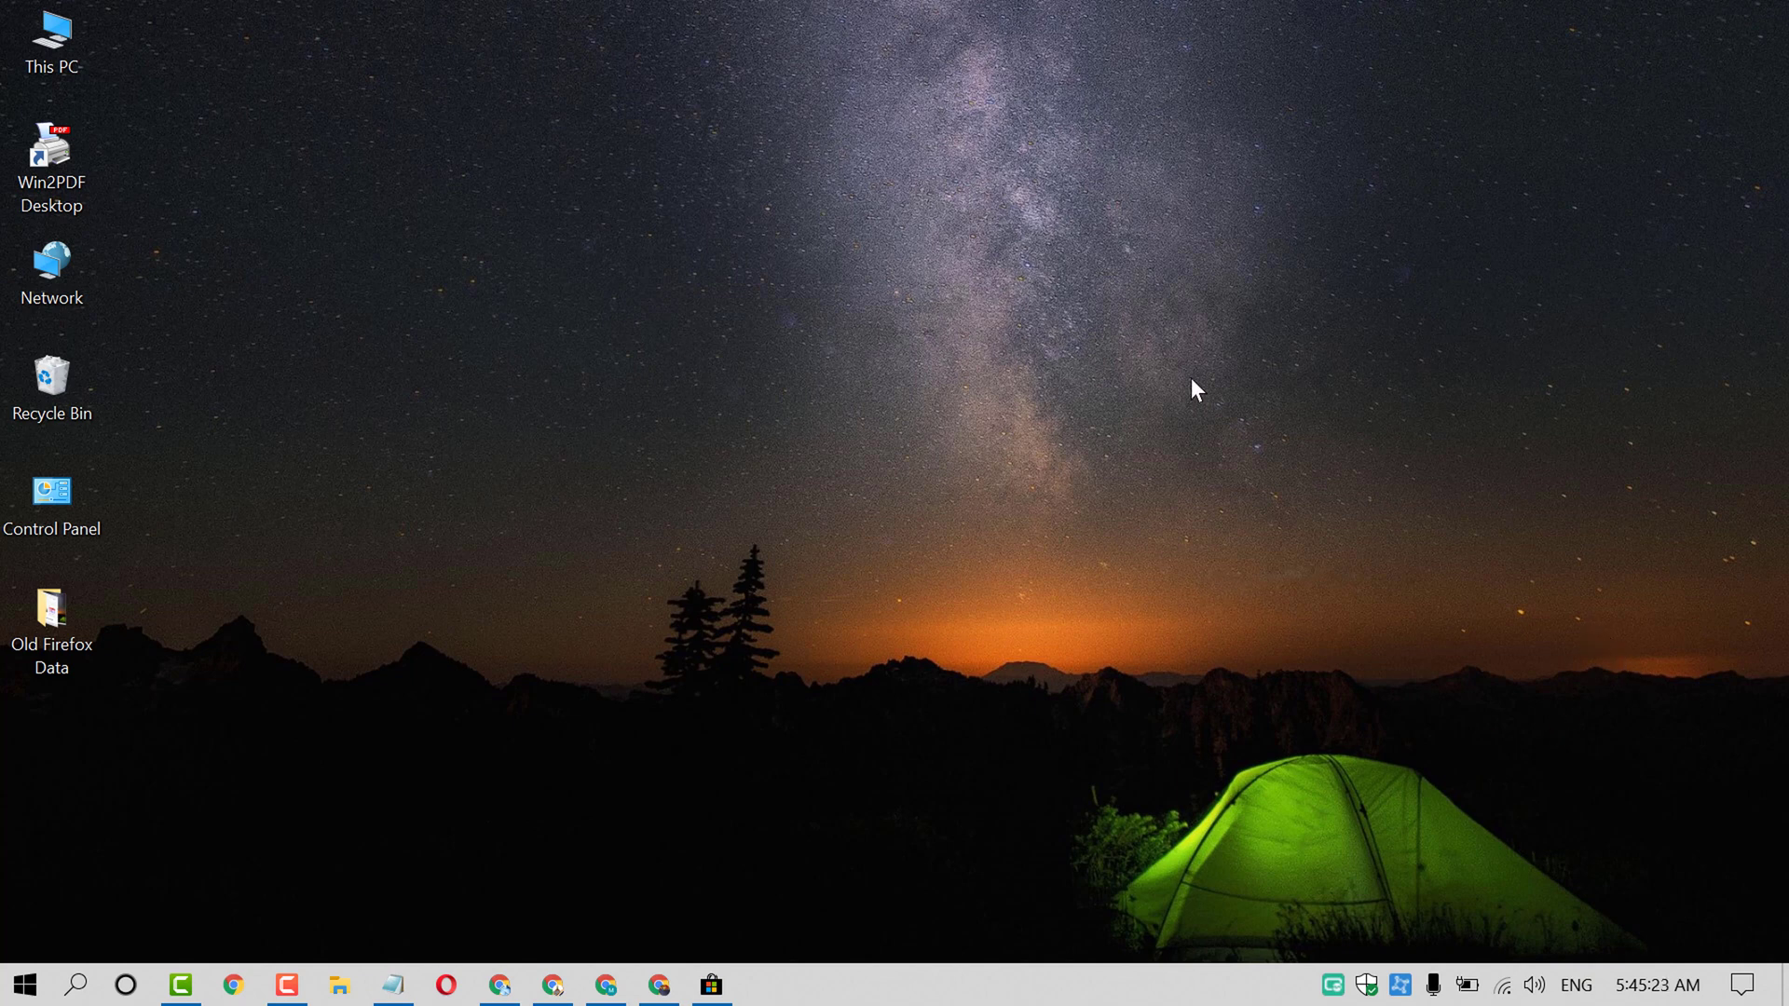
{"action": "mouse_move", "coordinate": [510, 302]}
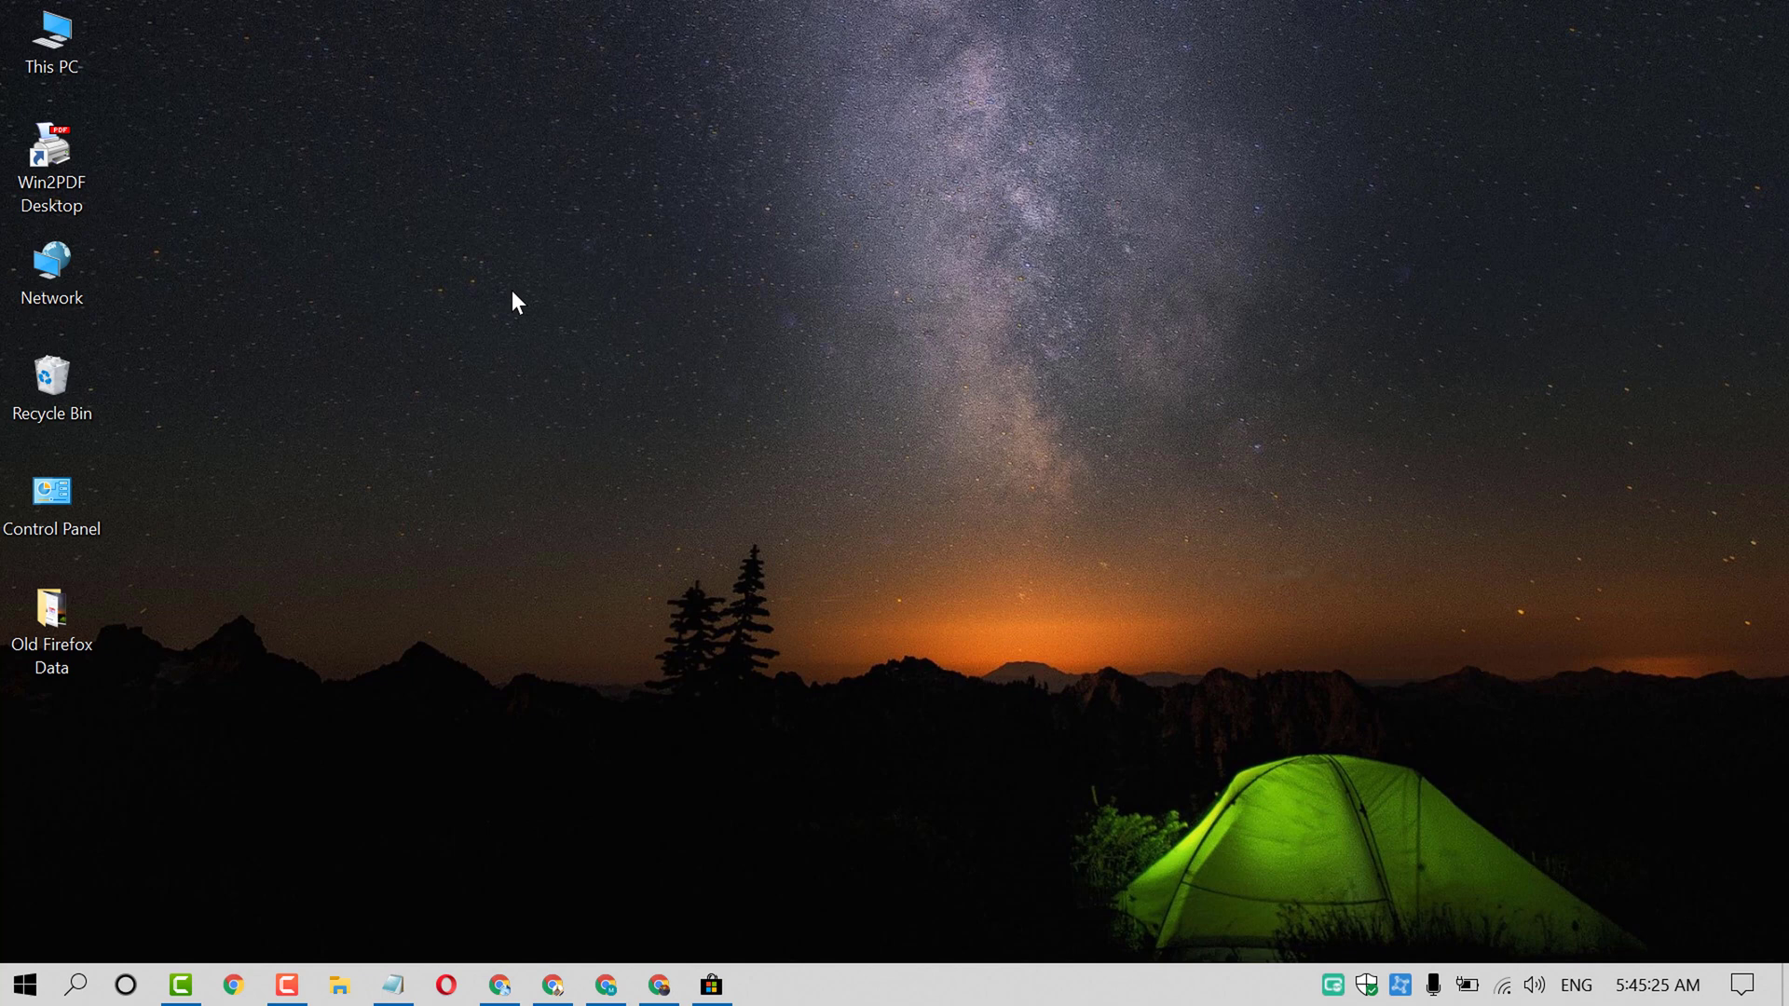
- Create a new empty text document named Test.txt on the desktop via the context menu
{"action": "right_click", "coordinate": [511, 302]}
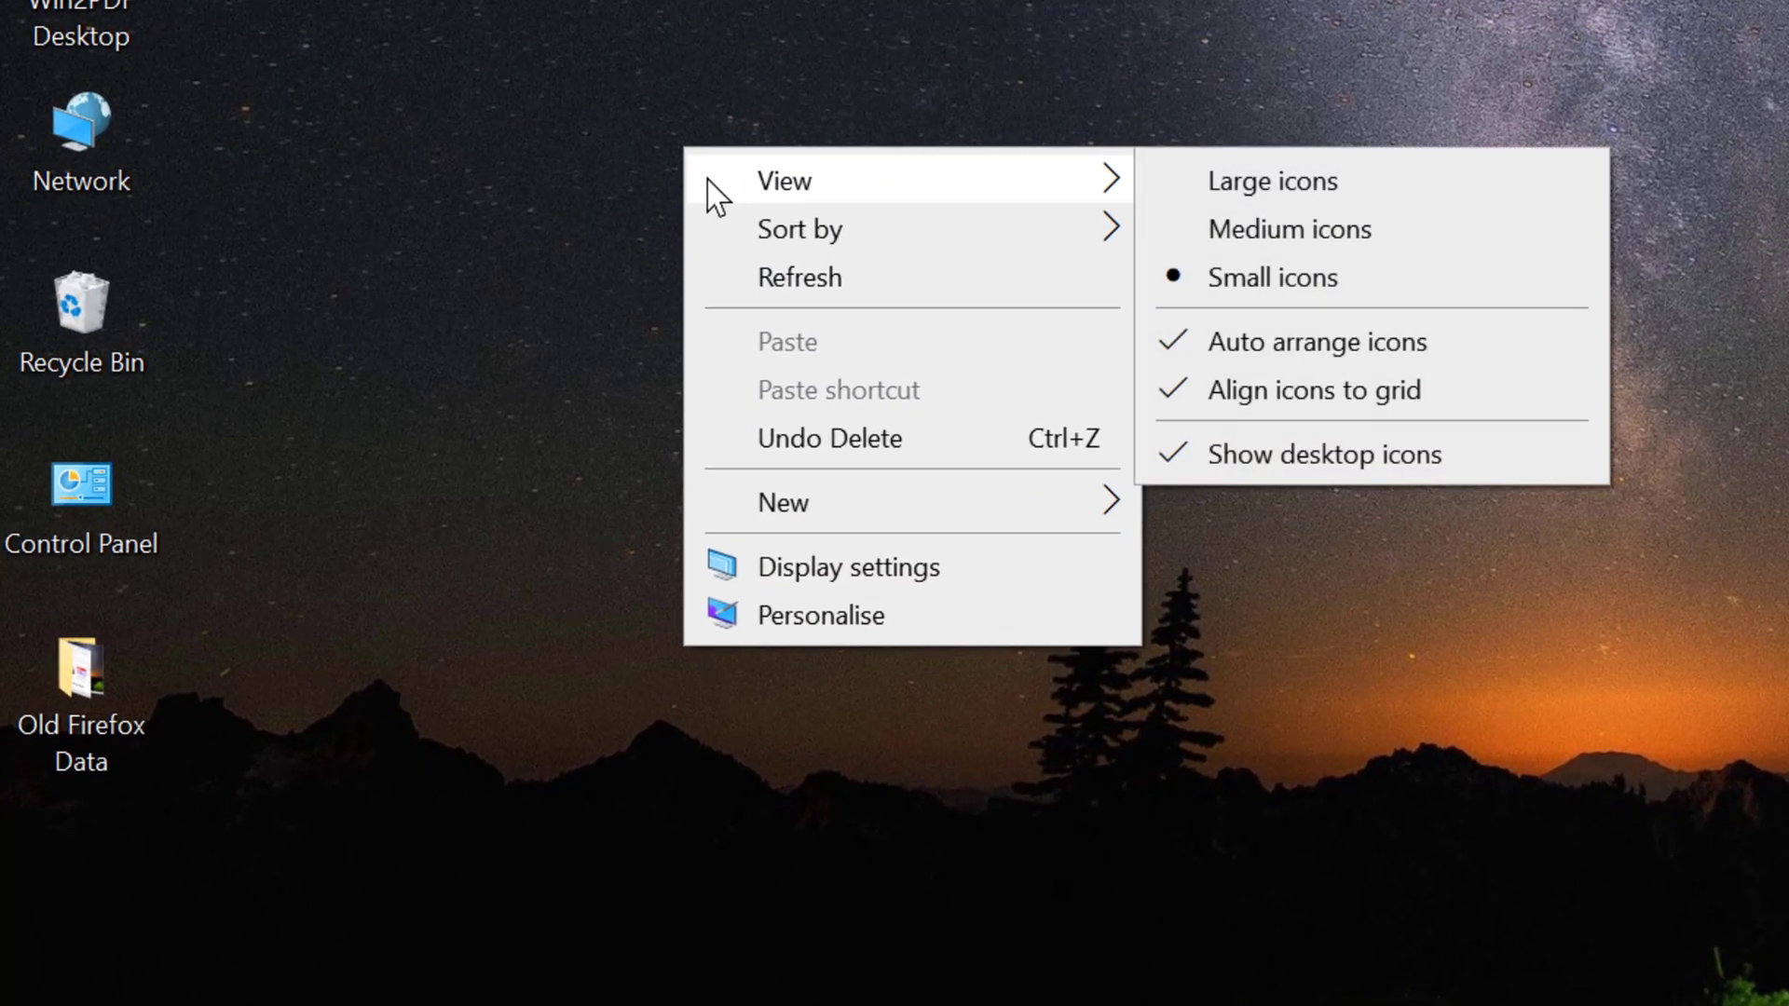
{"action": "mouse_move", "coordinate": [822, 559]}
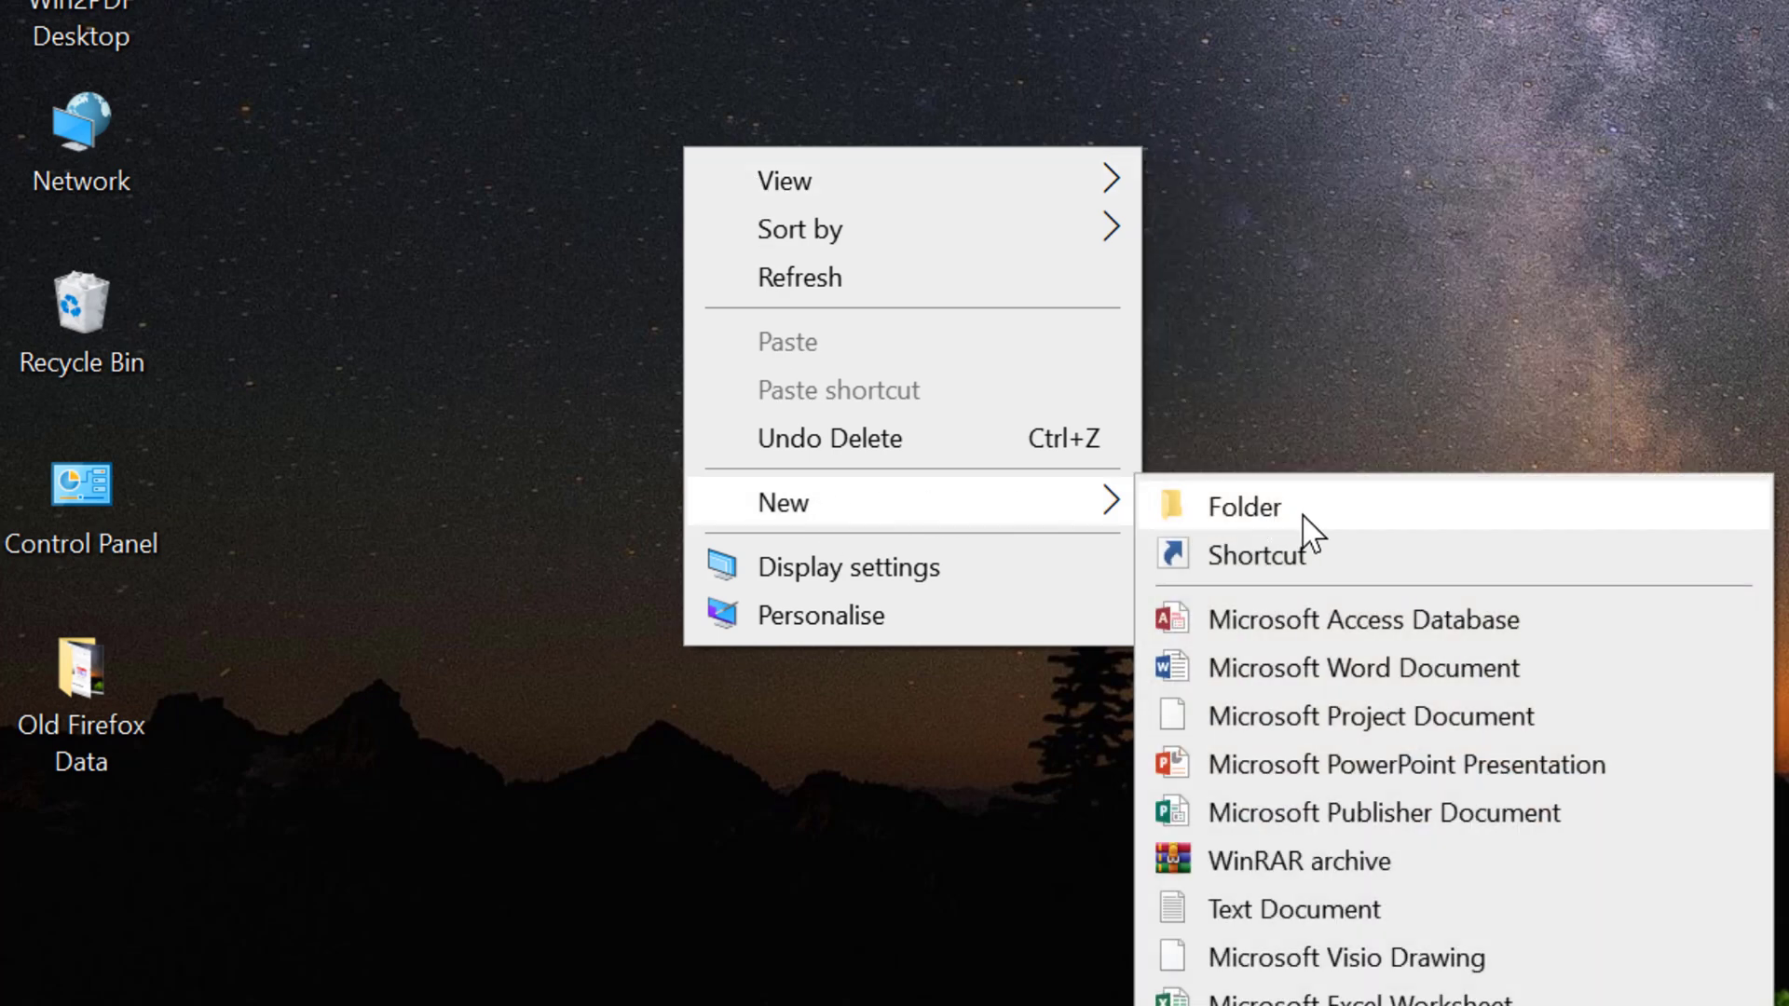
{"action": "mouse_move", "coordinate": [1293, 908]}
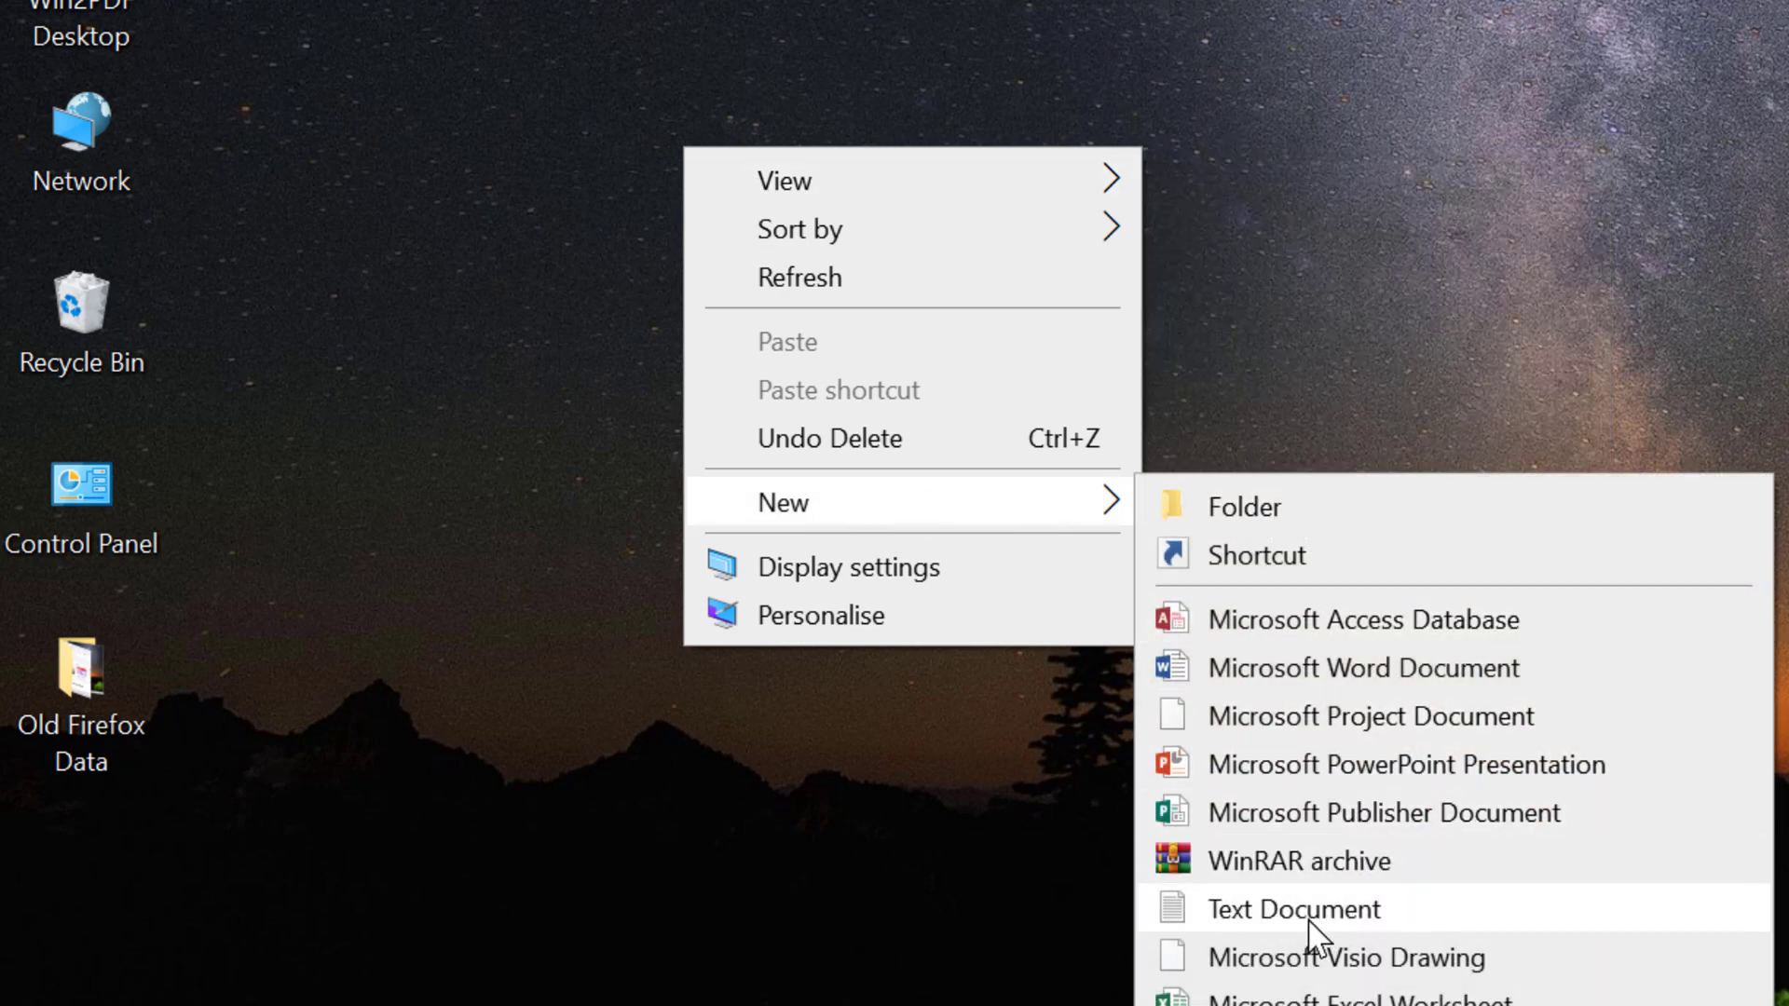
{"action": "mouse_move", "coordinate": [1267, 924]}
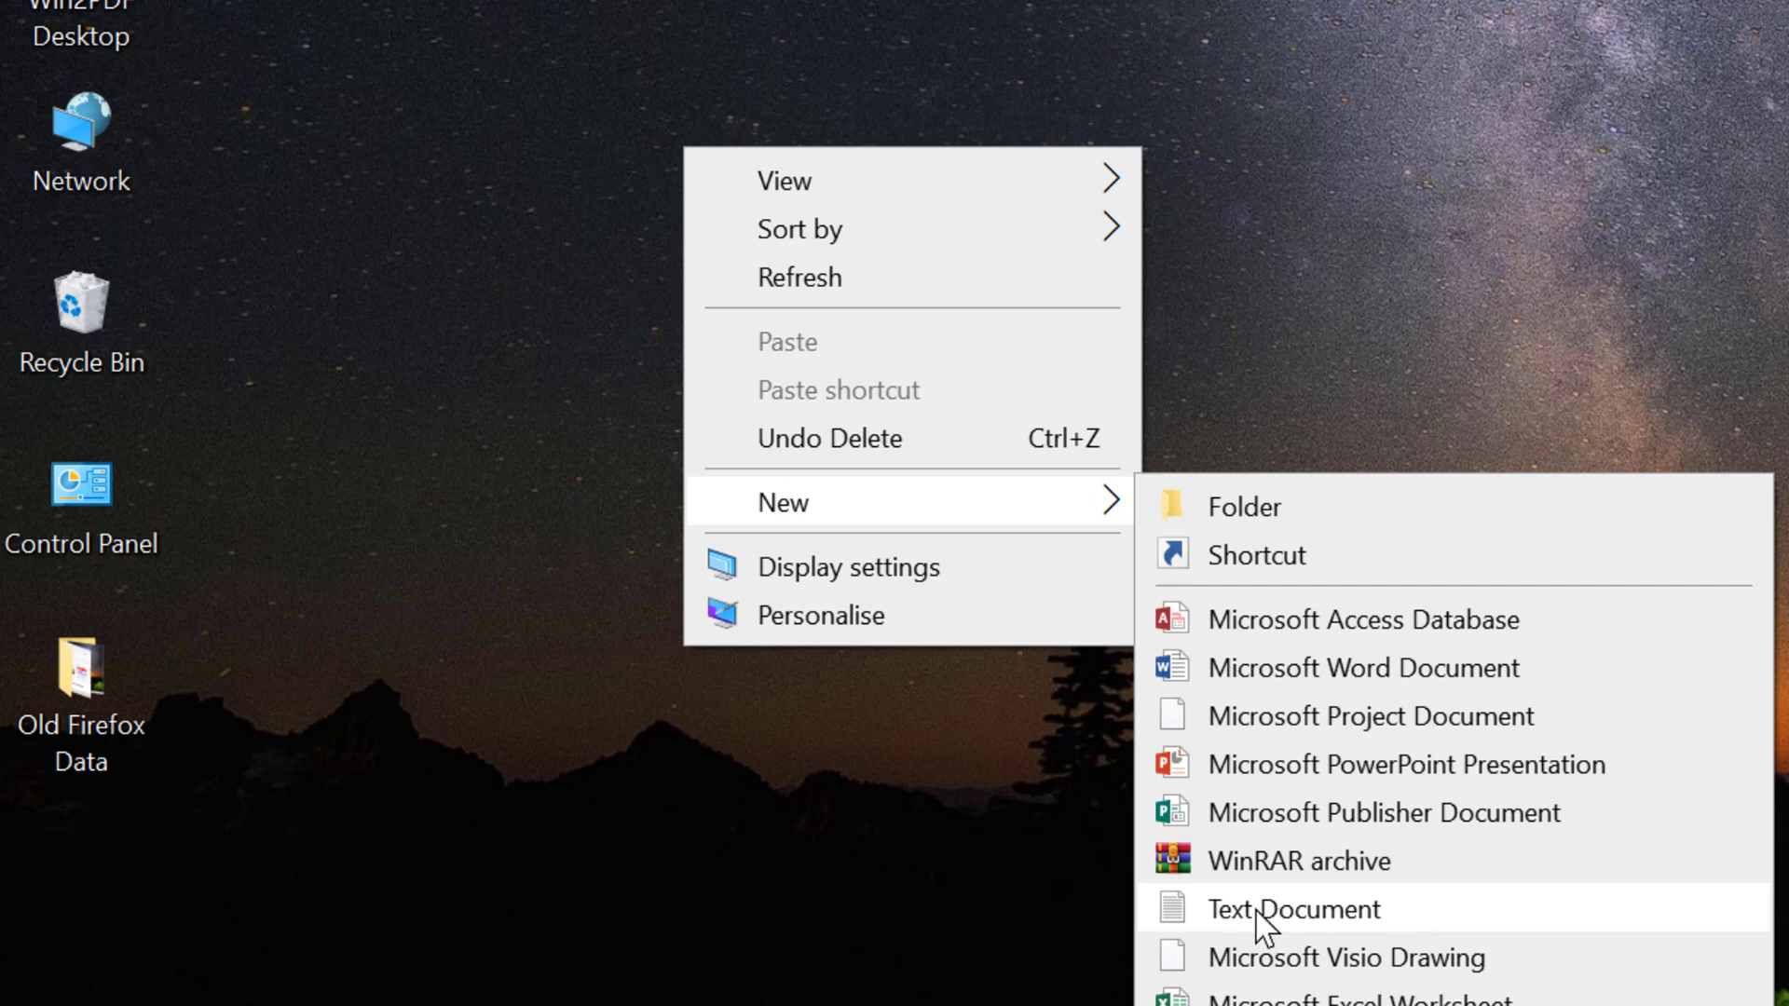
{"action": "left_click", "coordinate": [1293, 908]}
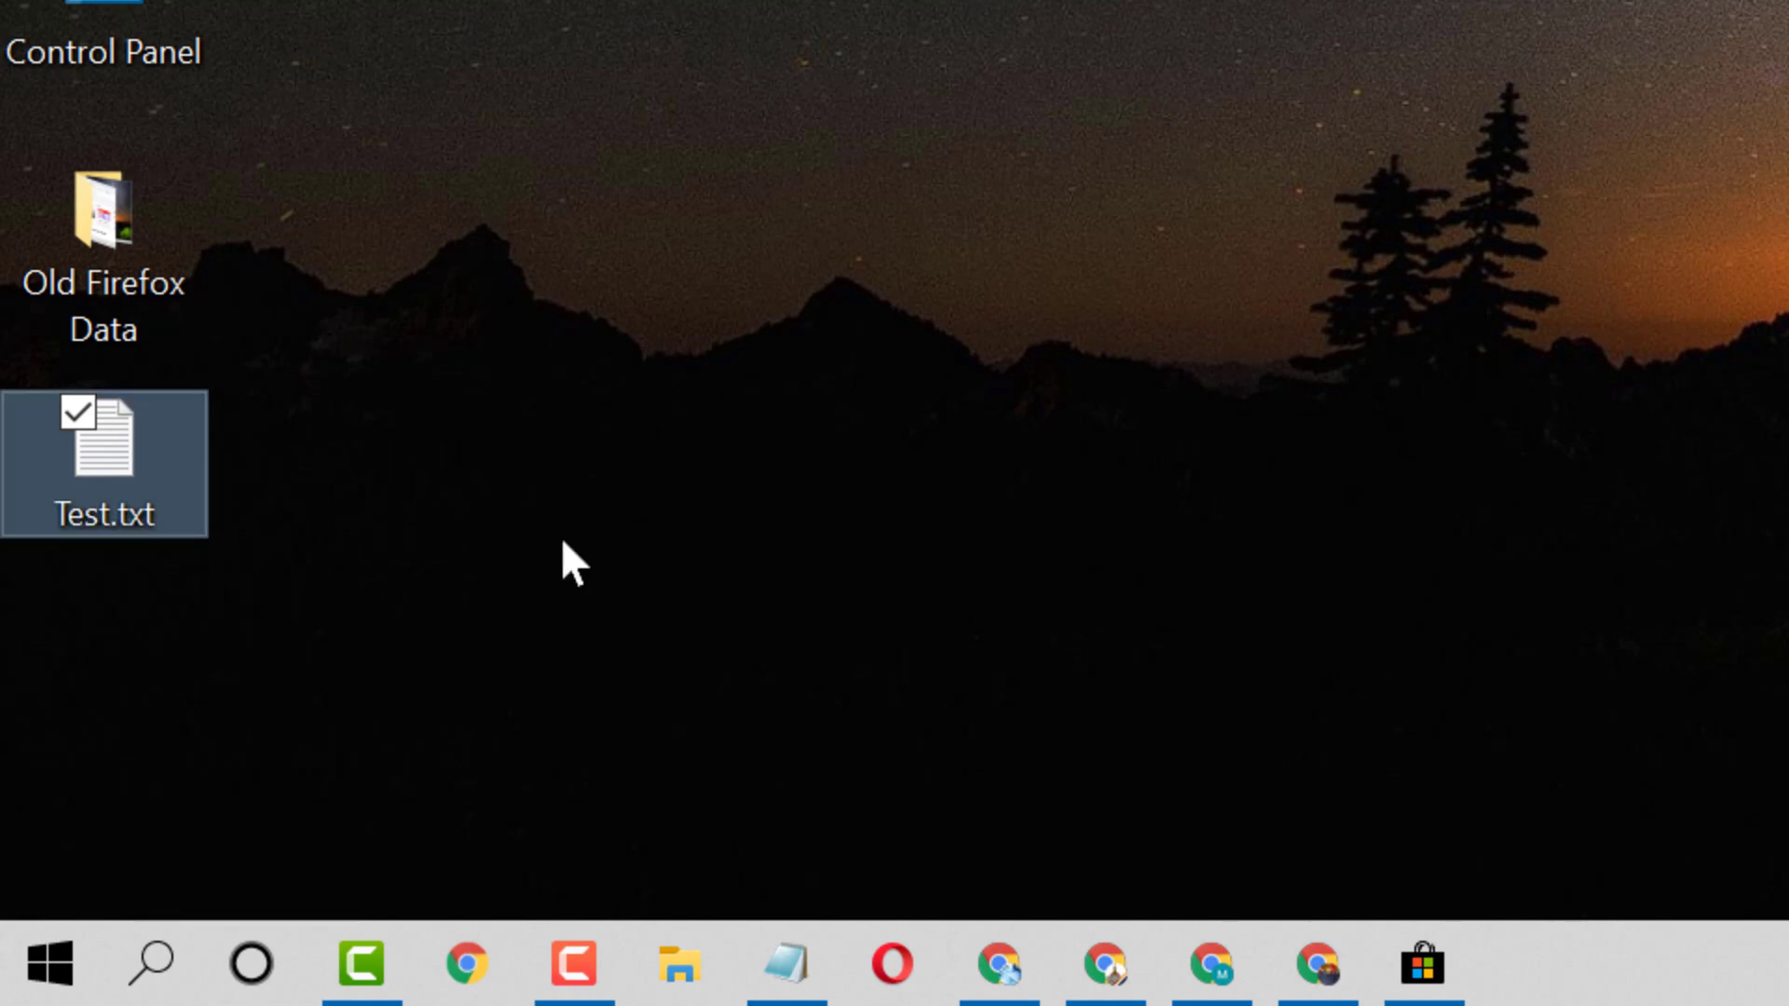
- Write 'hi' into Test.txt in Notepad and save it
{"action": "double_click", "coordinate": [101, 464]}
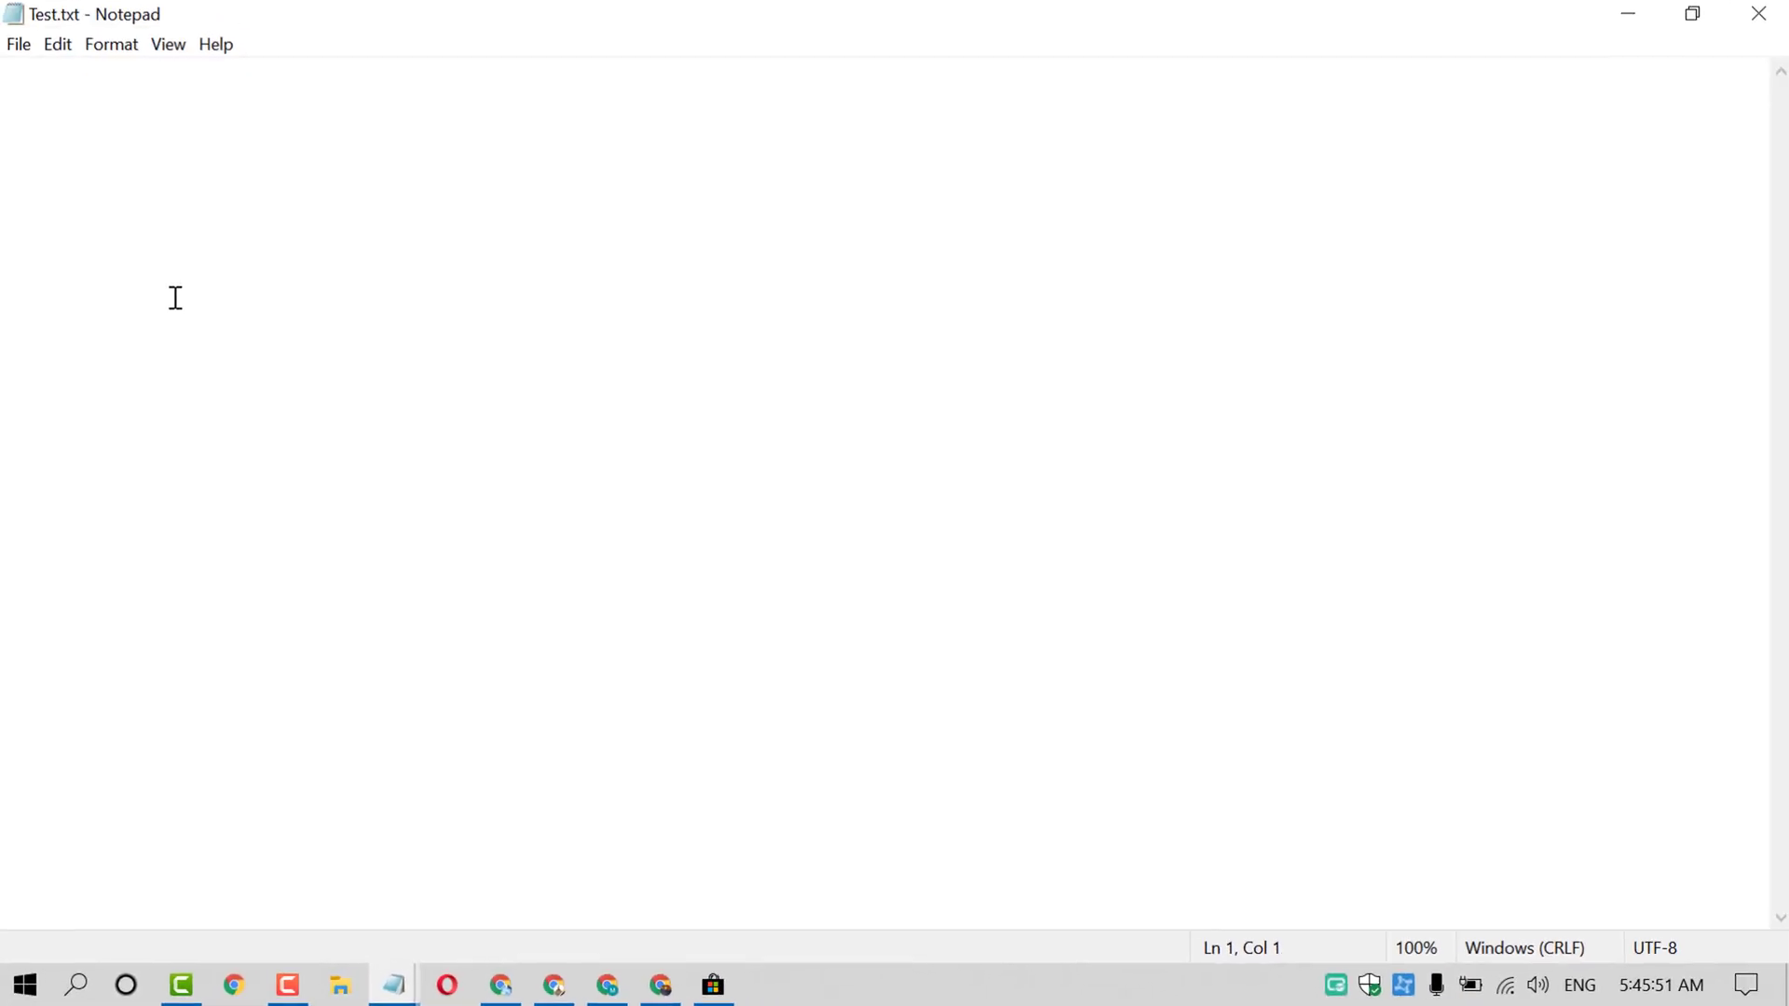
{"action": "type", "text": "hi"}
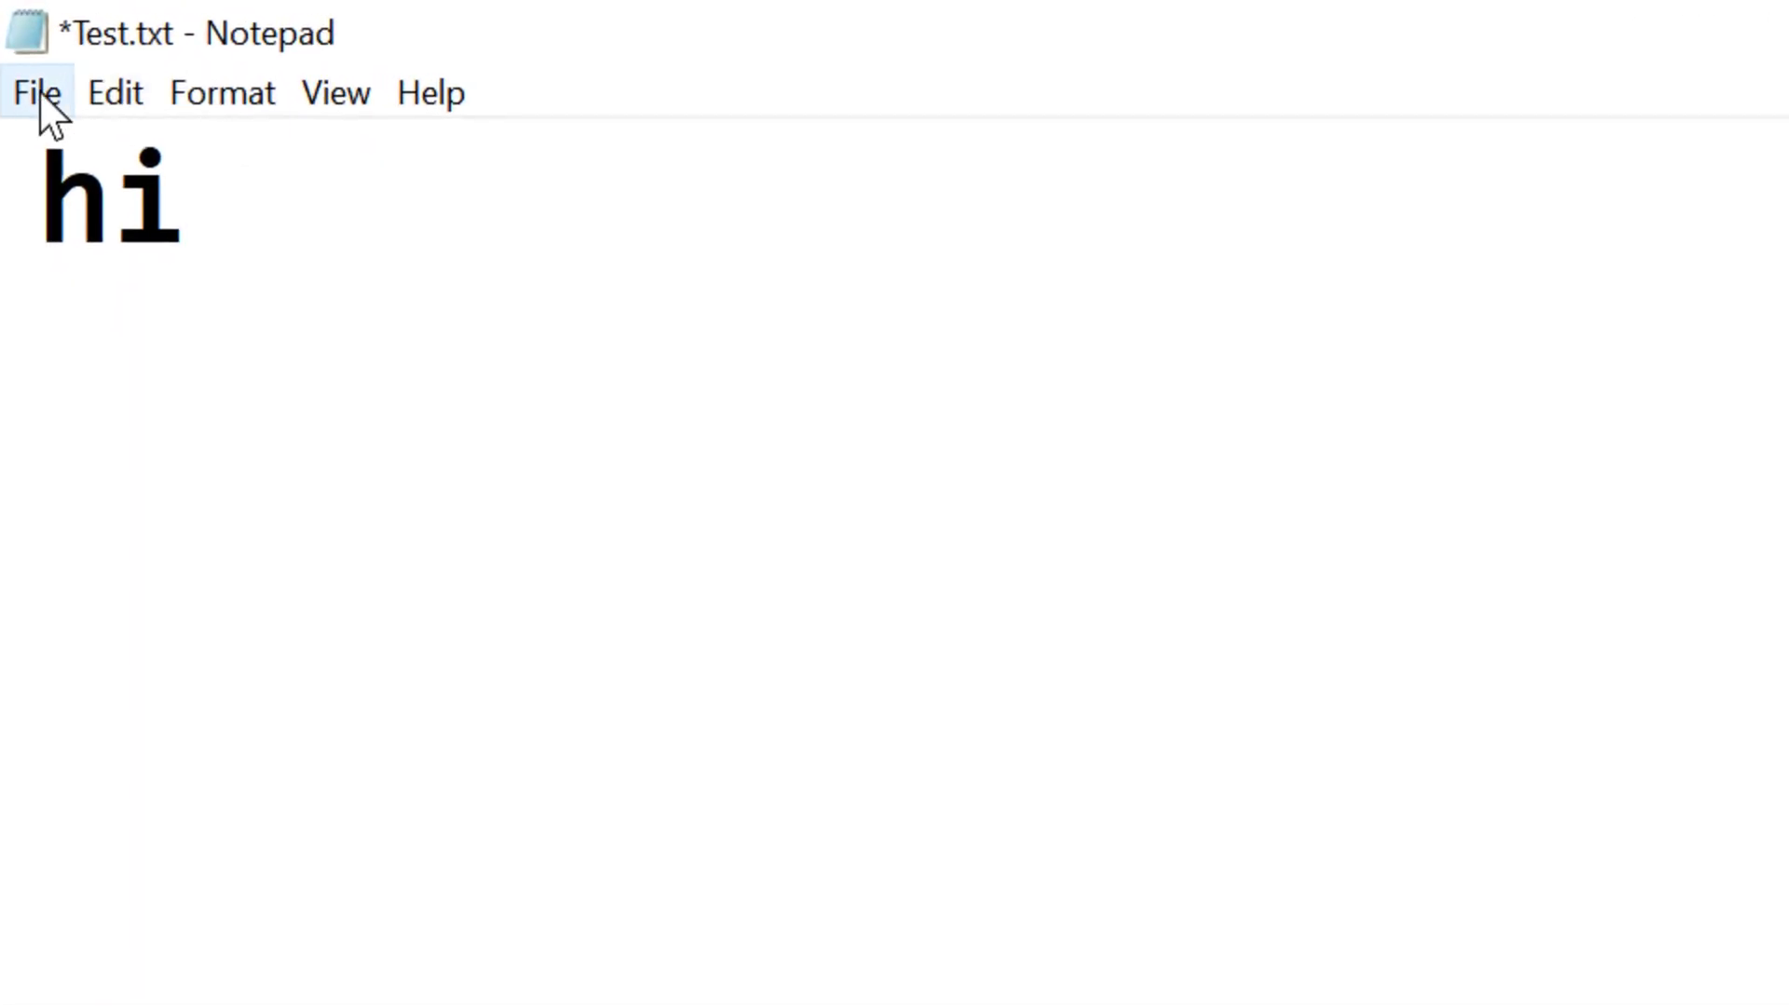
{"action": "left_click", "coordinate": [37, 94]}
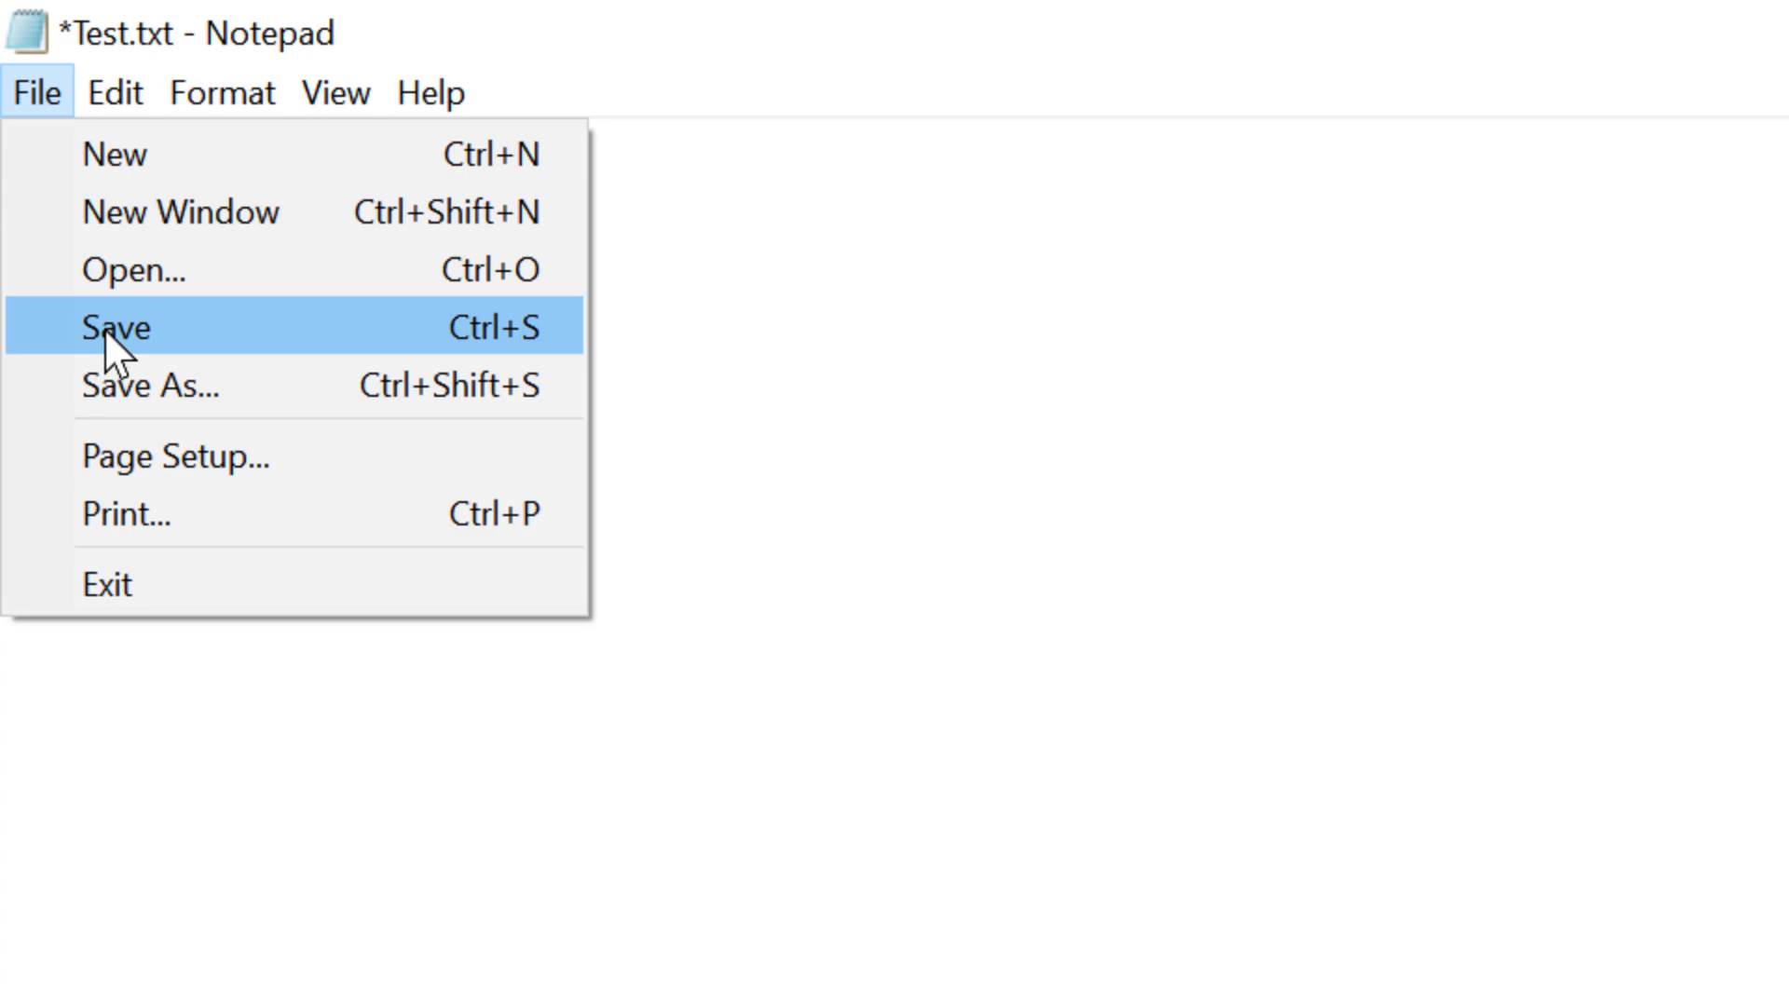
{"action": "left_click", "coordinate": [114, 328]}
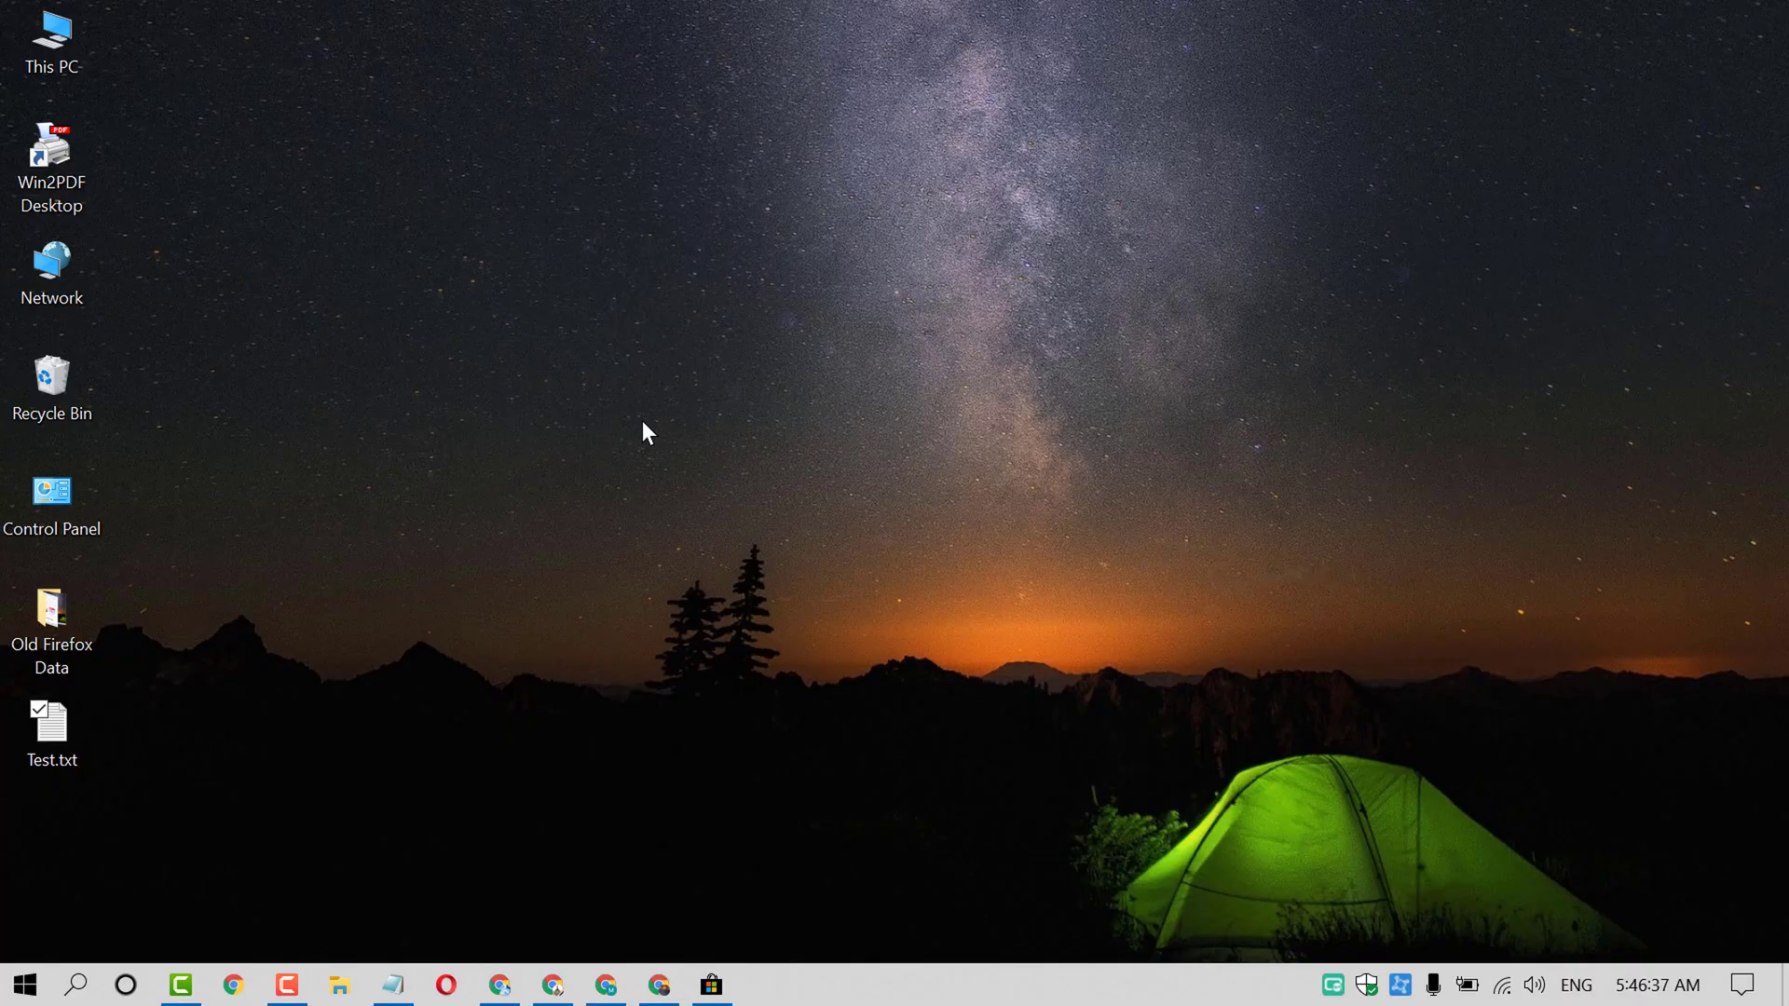
{"action": "right_click", "coordinate": [52, 730]}
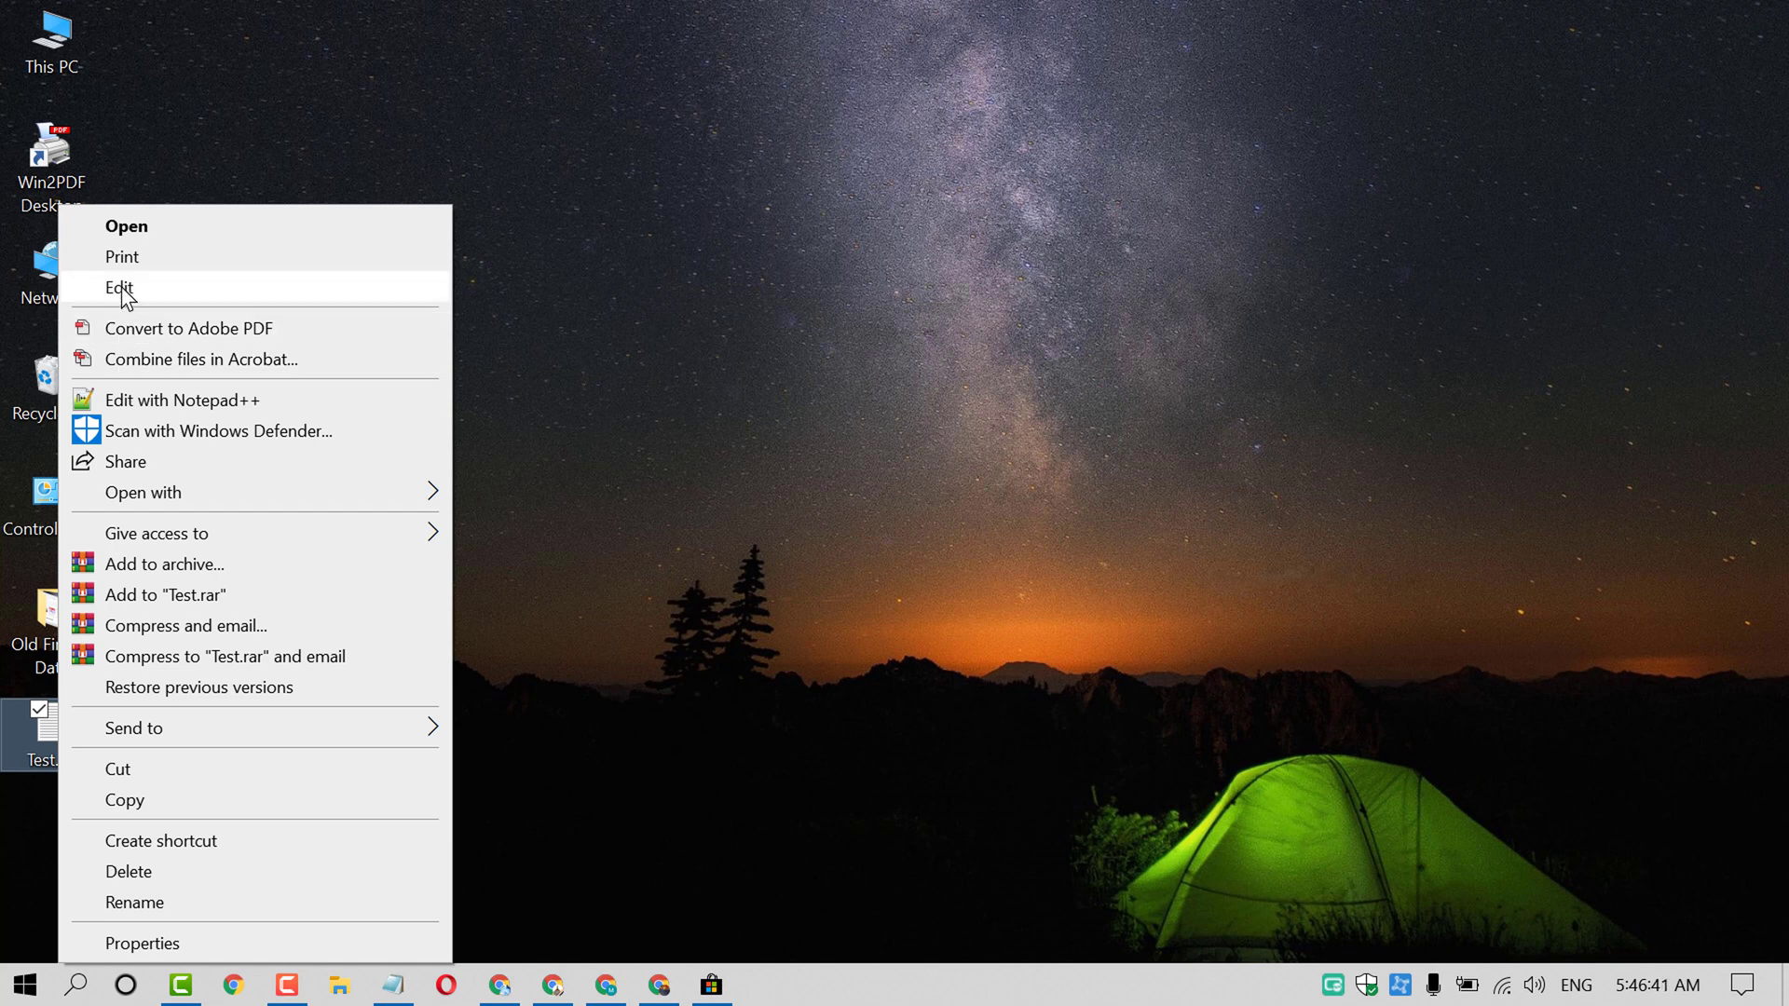
{"action": "left_click", "coordinate": [119, 287]}
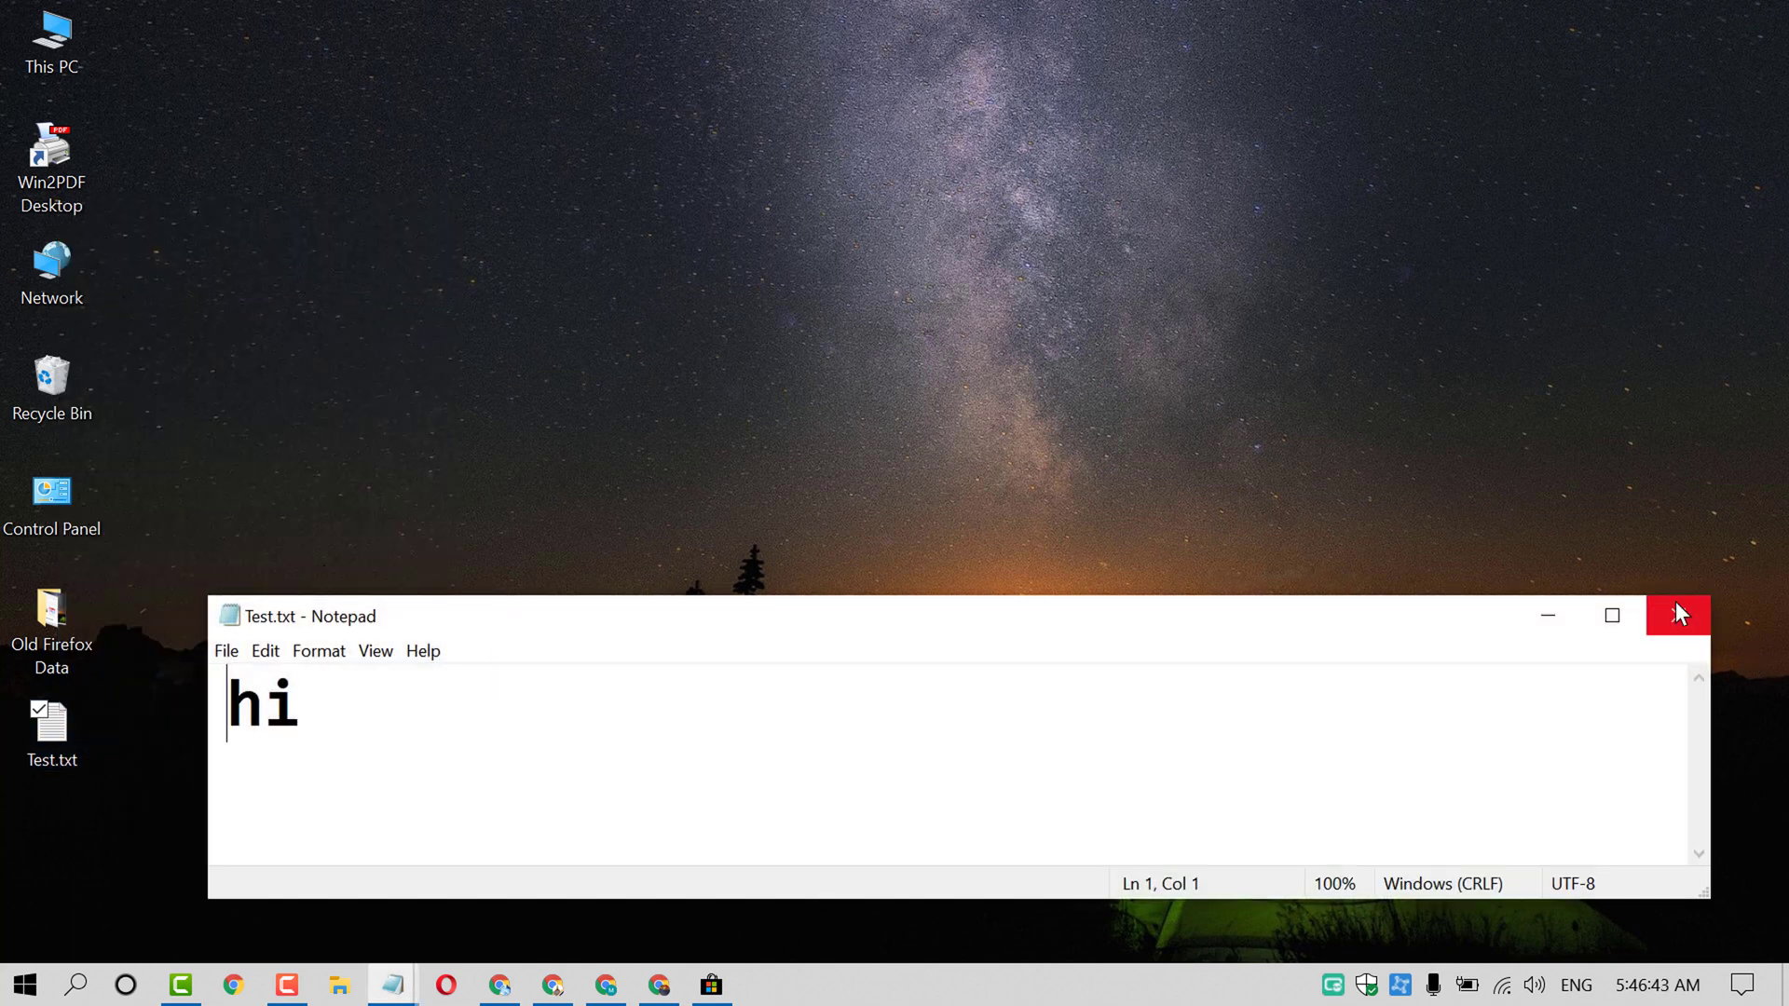
{"action": "left_click", "coordinate": [1677, 615]}
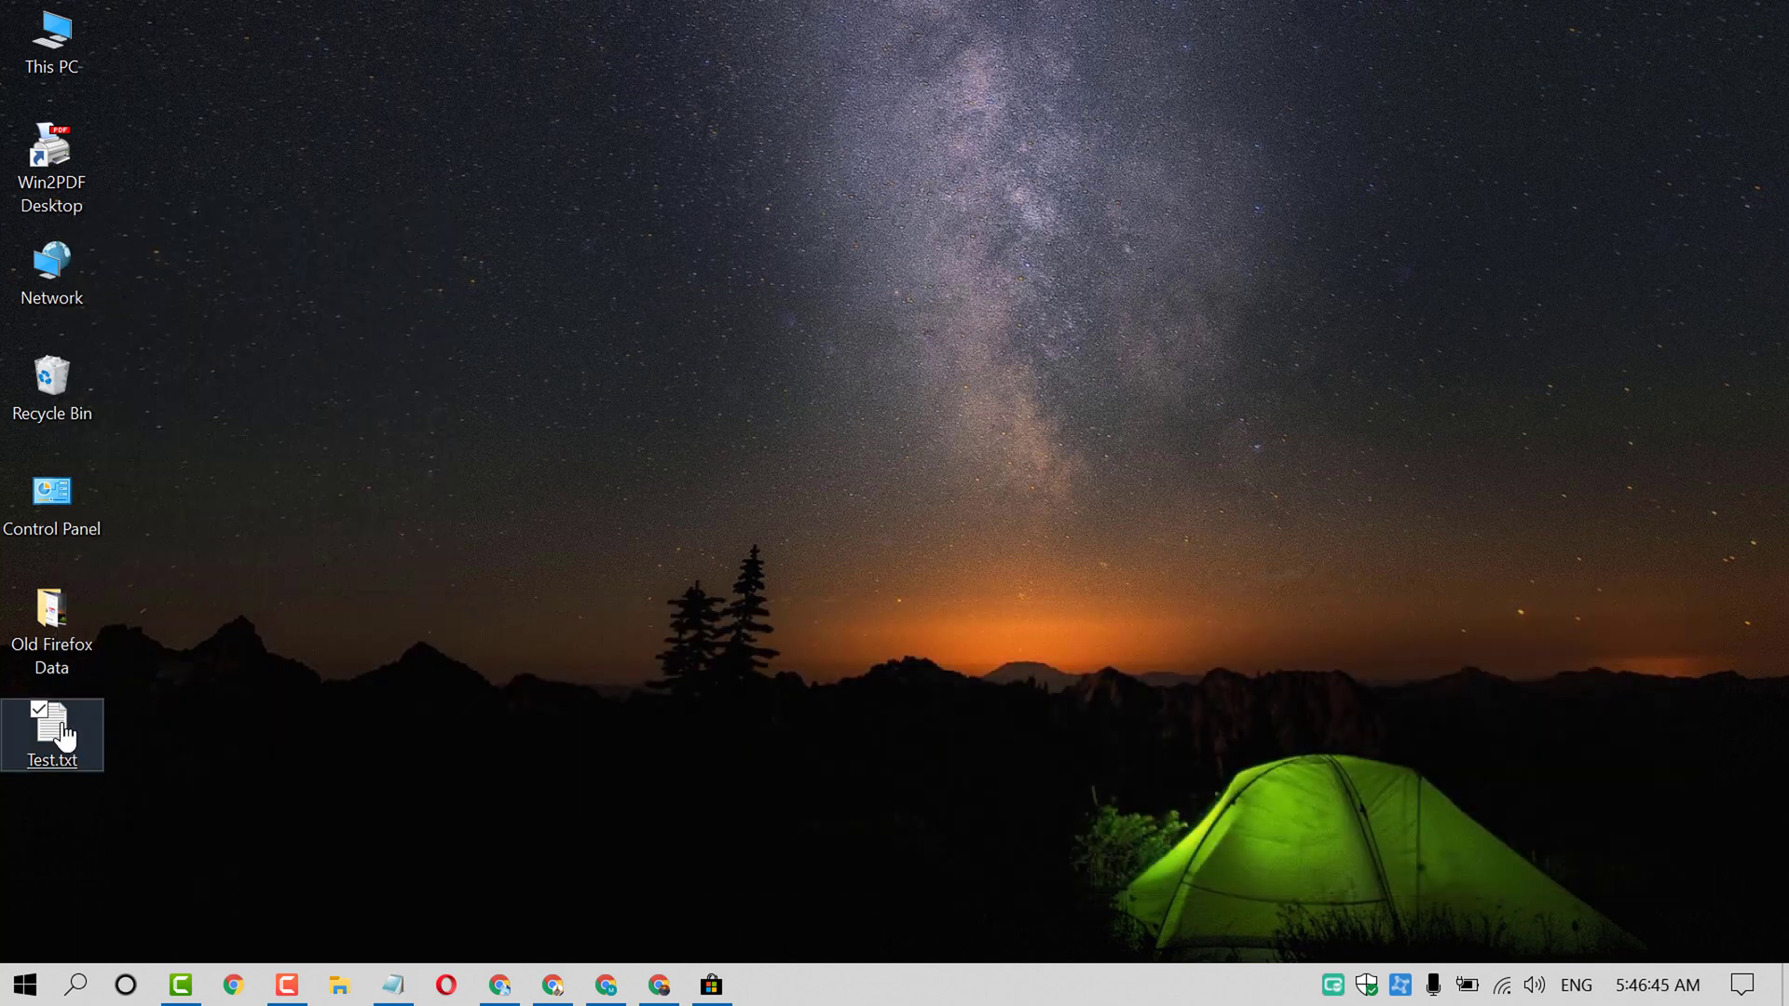
{"action": "right_click", "coordinate": [52, 734]}
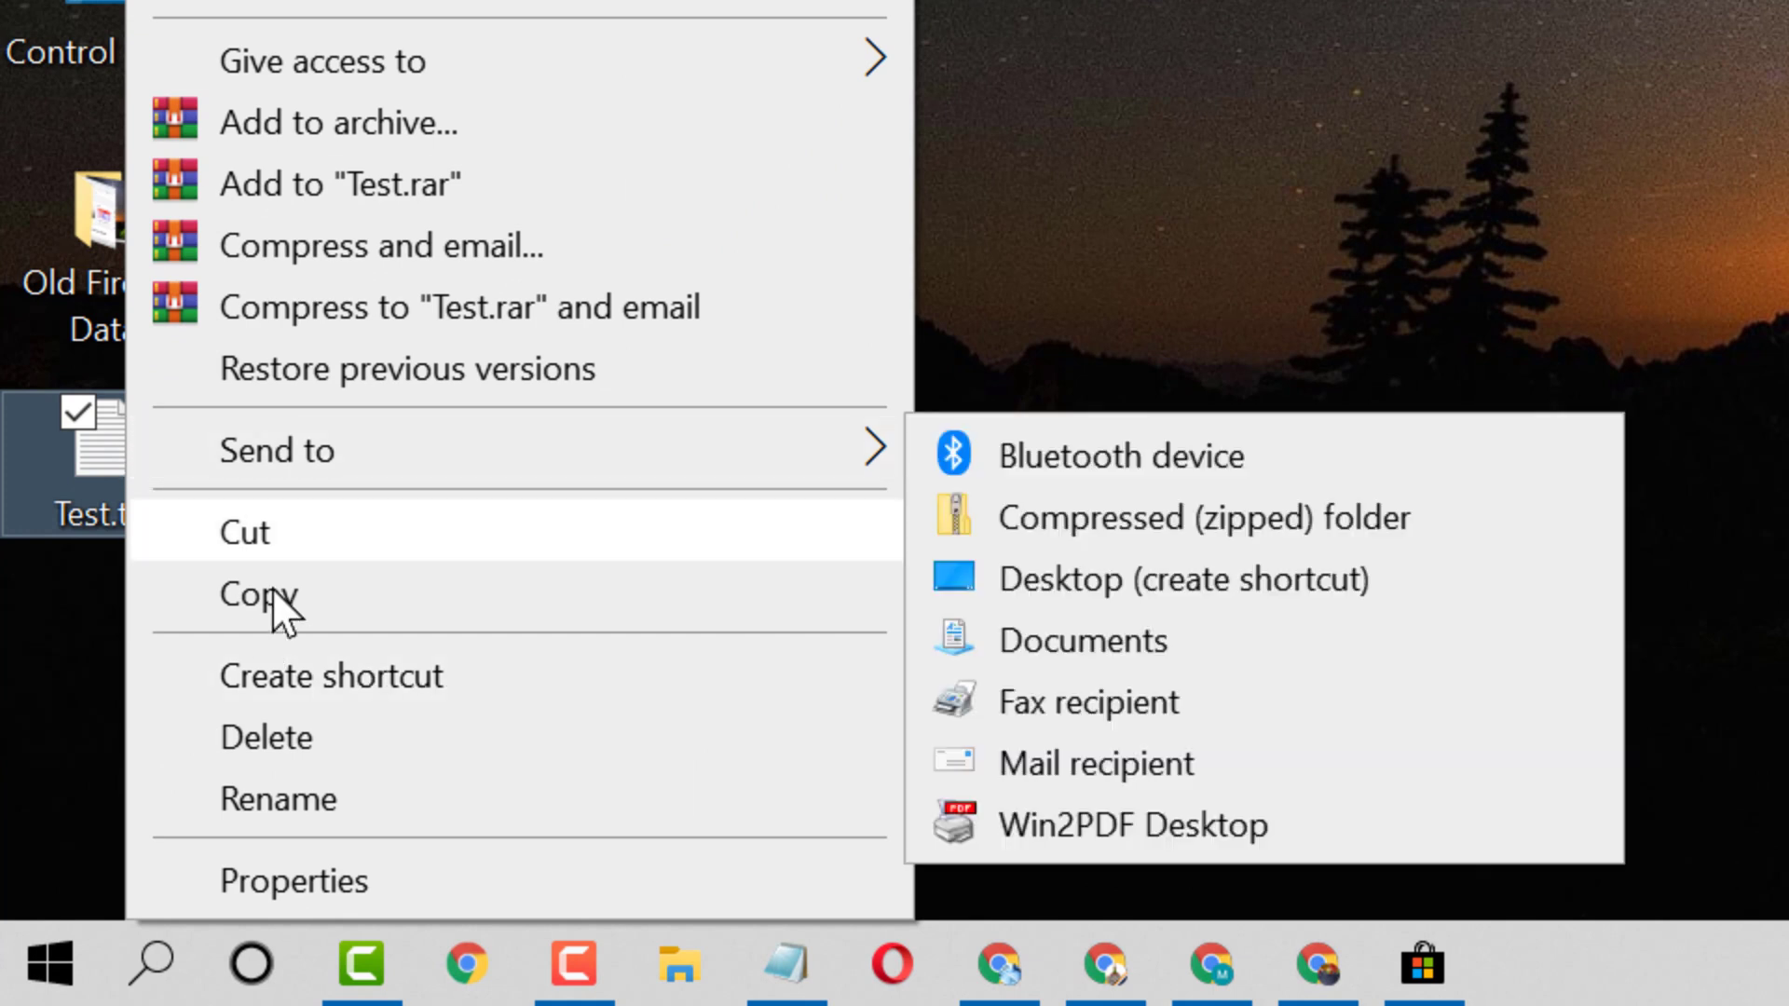
- Create a desktop shortcut to Test.txt and deselect the file
{"action": "left_click", "coordinate": [1183, 577]}
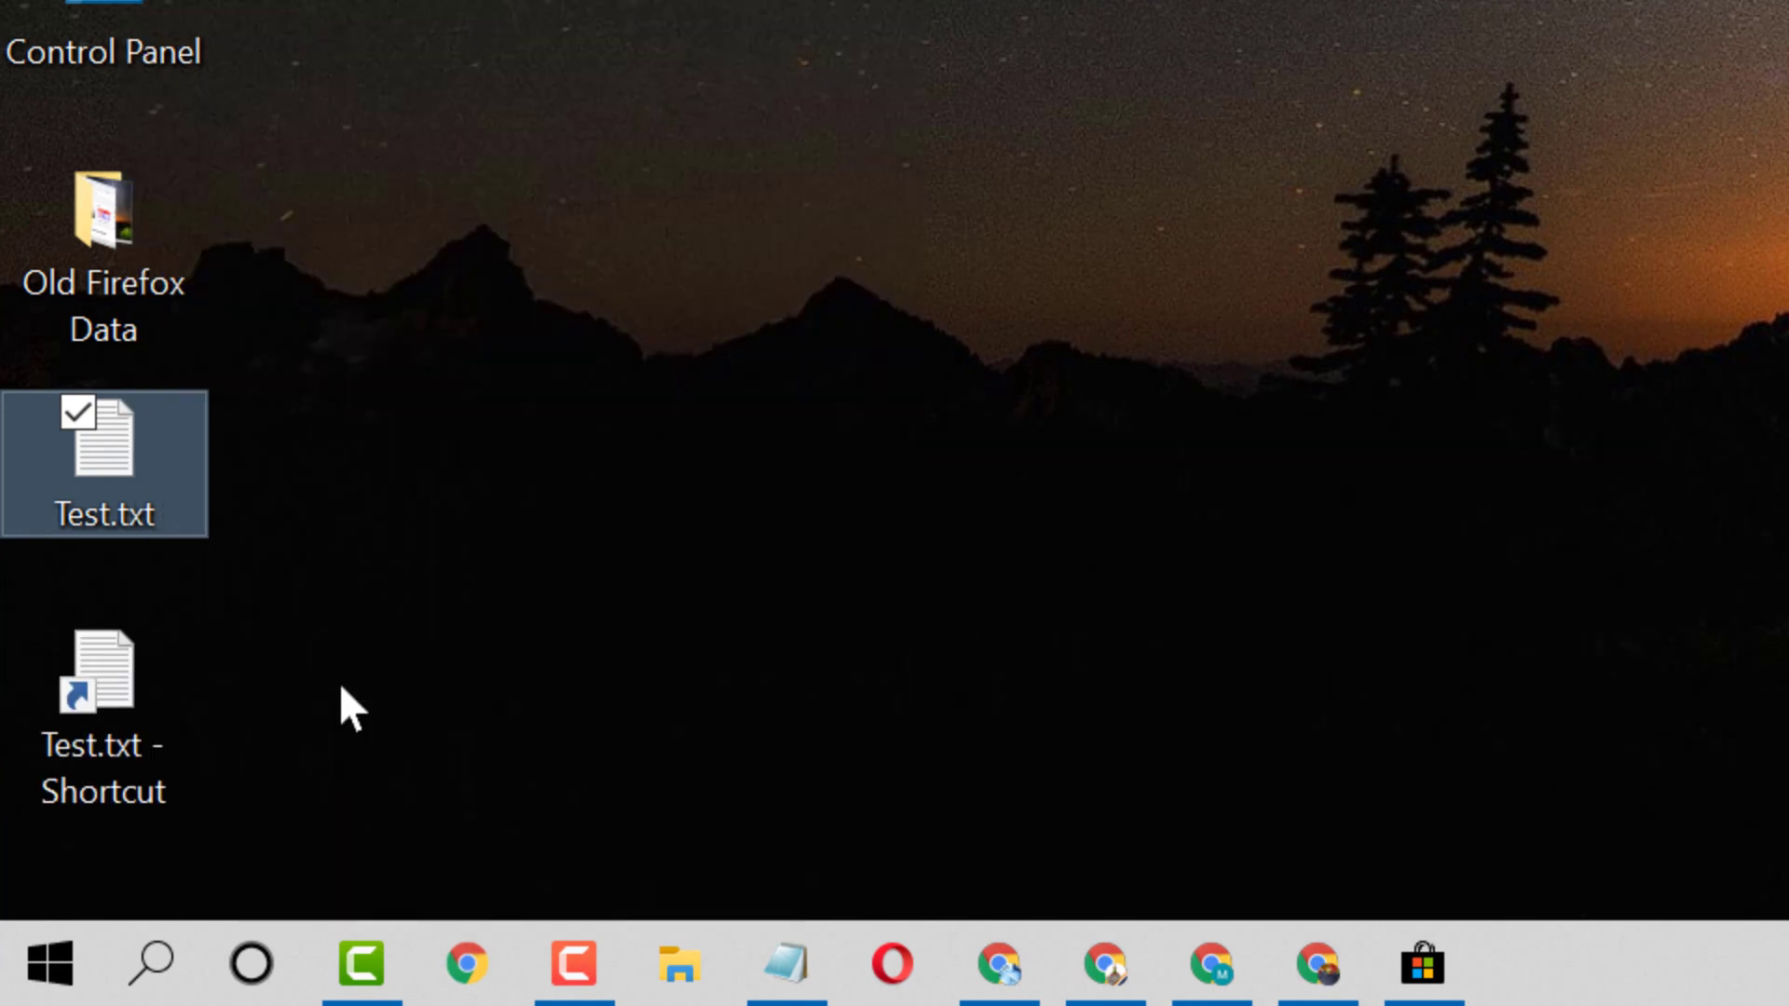
{"action": "left_click", "coordinate": [103, 684]}
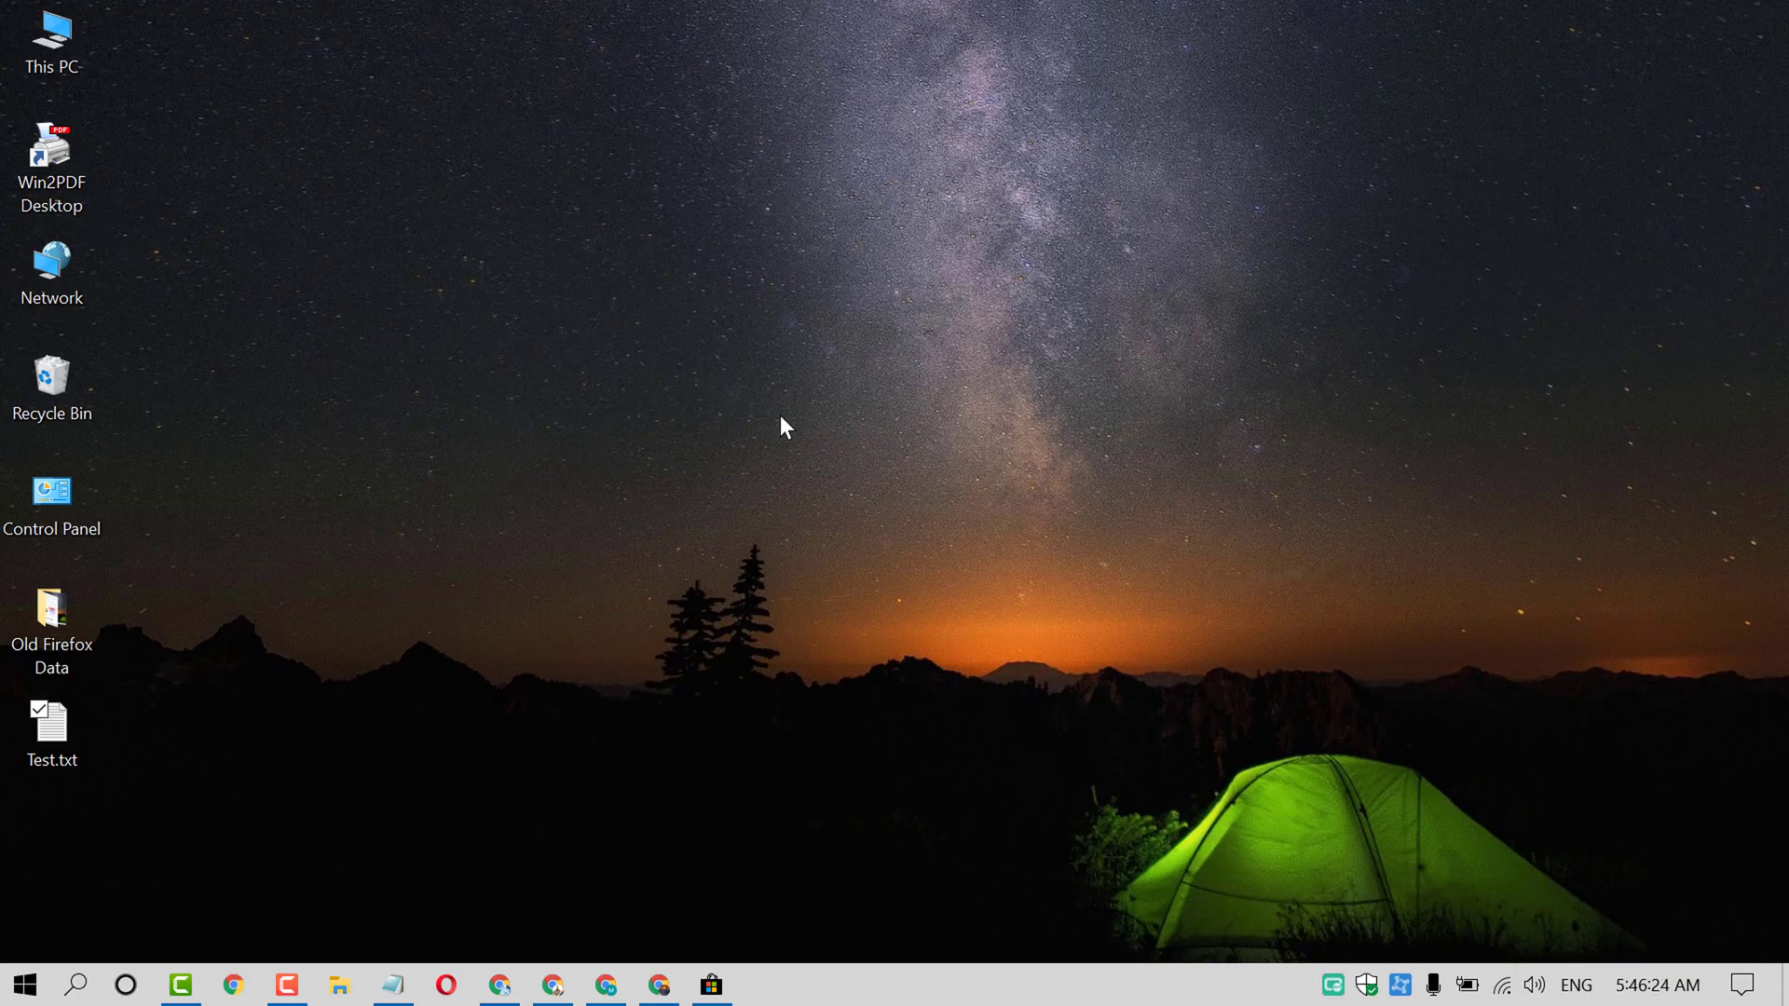
{"action": "mouse_move", "coordinate": [319, 909]}
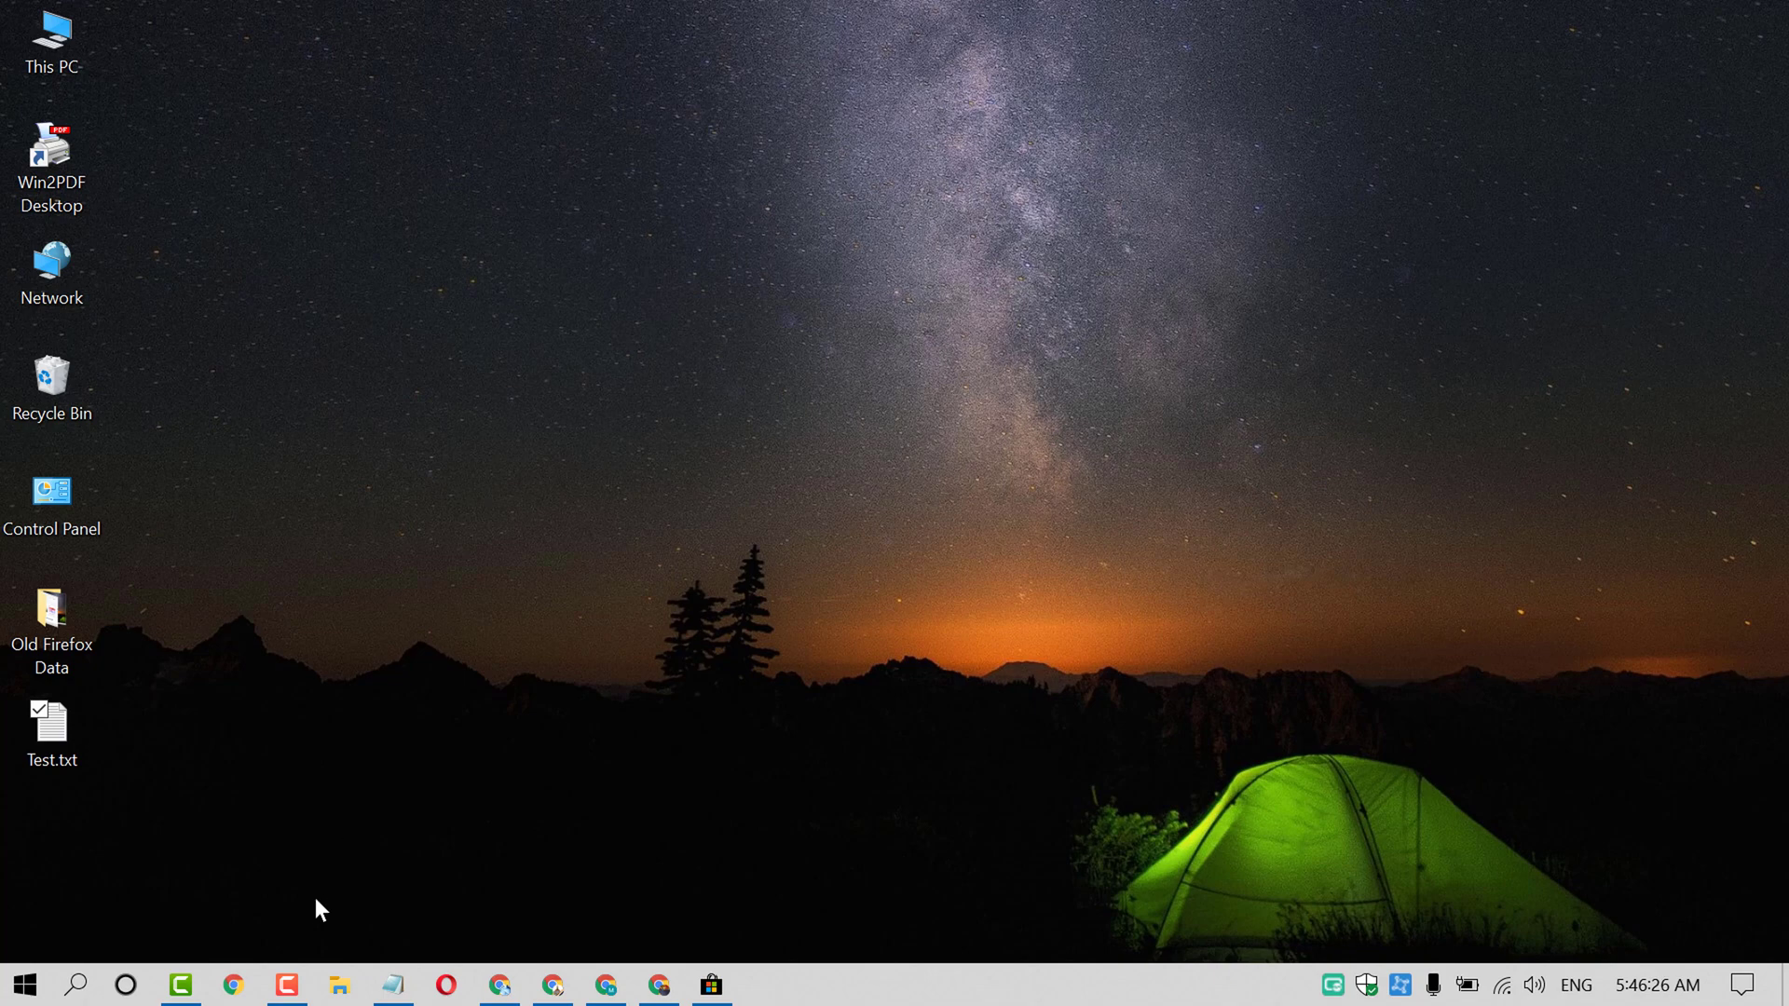